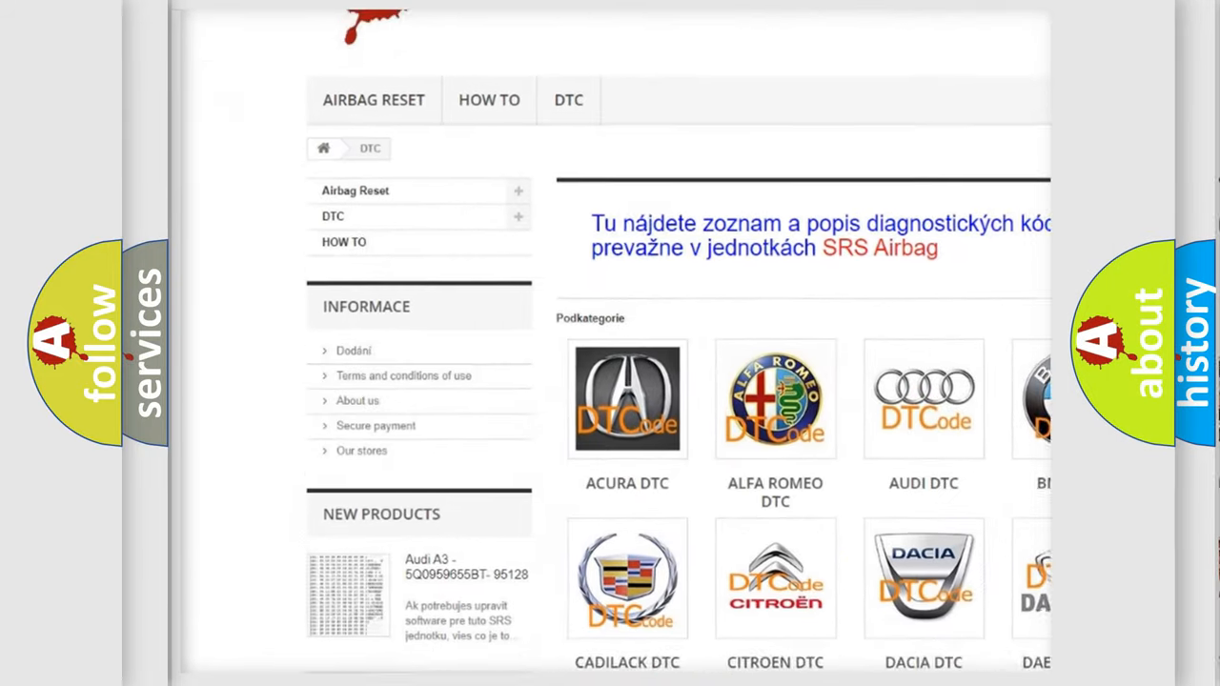
{"action": "scroll", "scroll_direction": "down", "scroll_amount": 3}
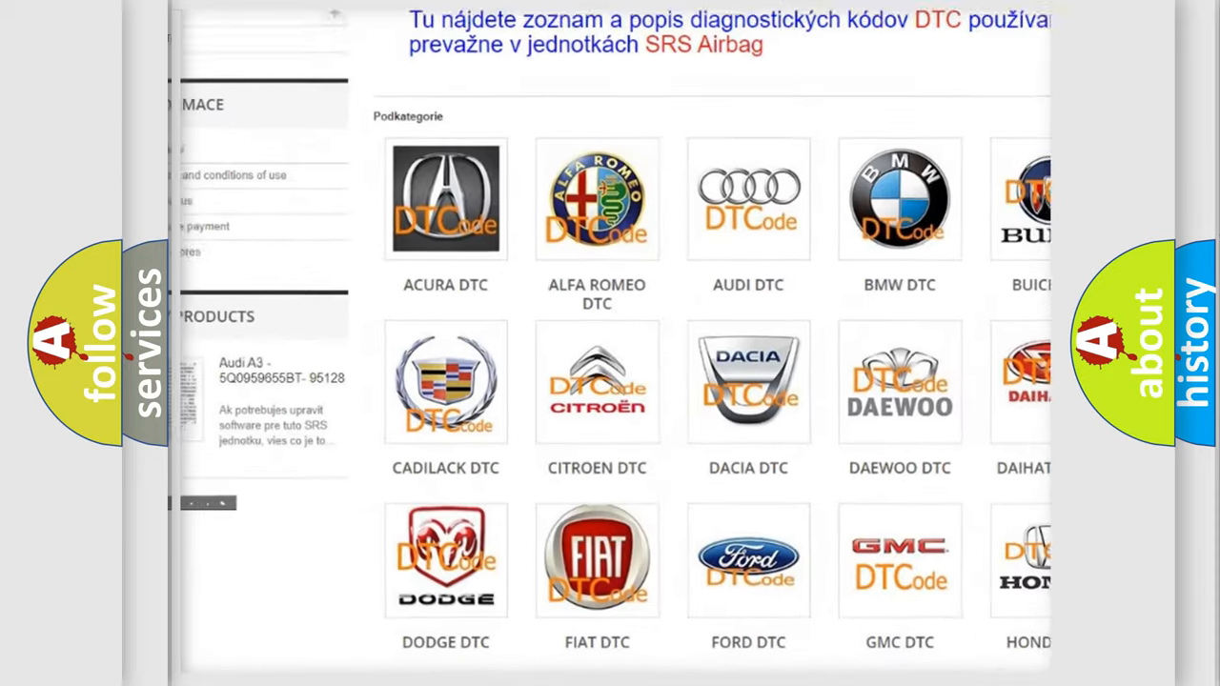
{"action": "scroll", "scroll_direction": "down", "scroll_amount": 3}
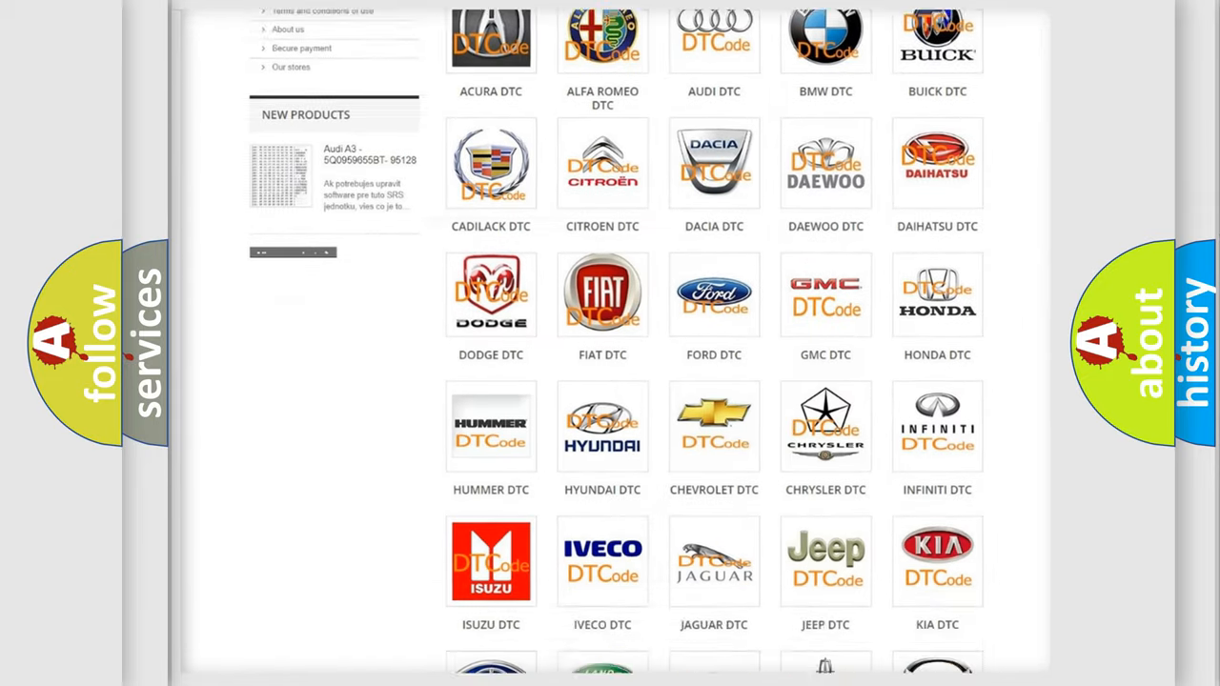
{"action": "scroll", "scroll_direction": "down", "scroll_amount": 3}
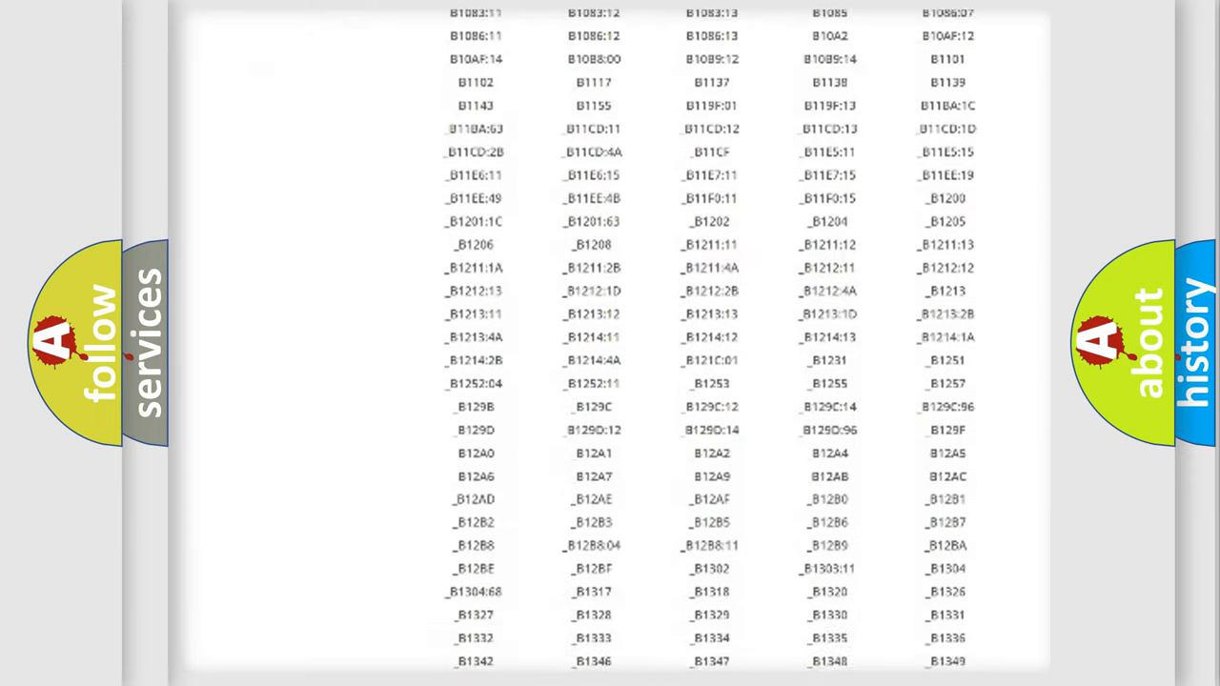
{"action": "scroll", "scroll_direction": "down", "scroll_amount": 3}
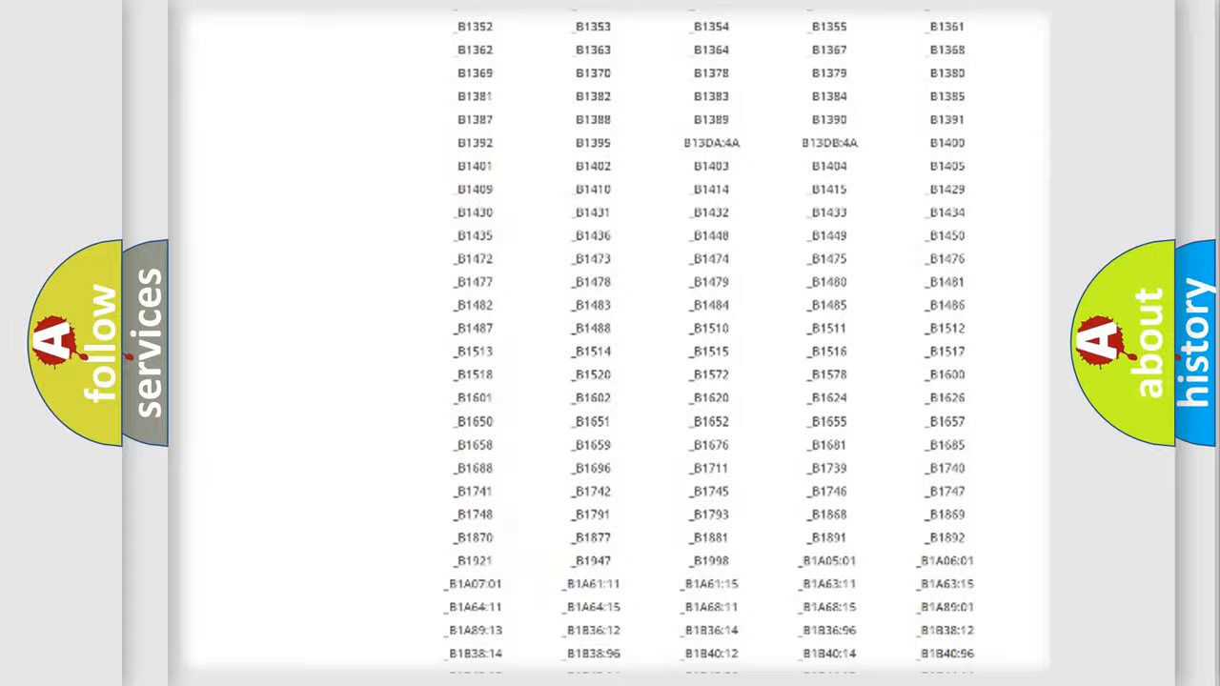